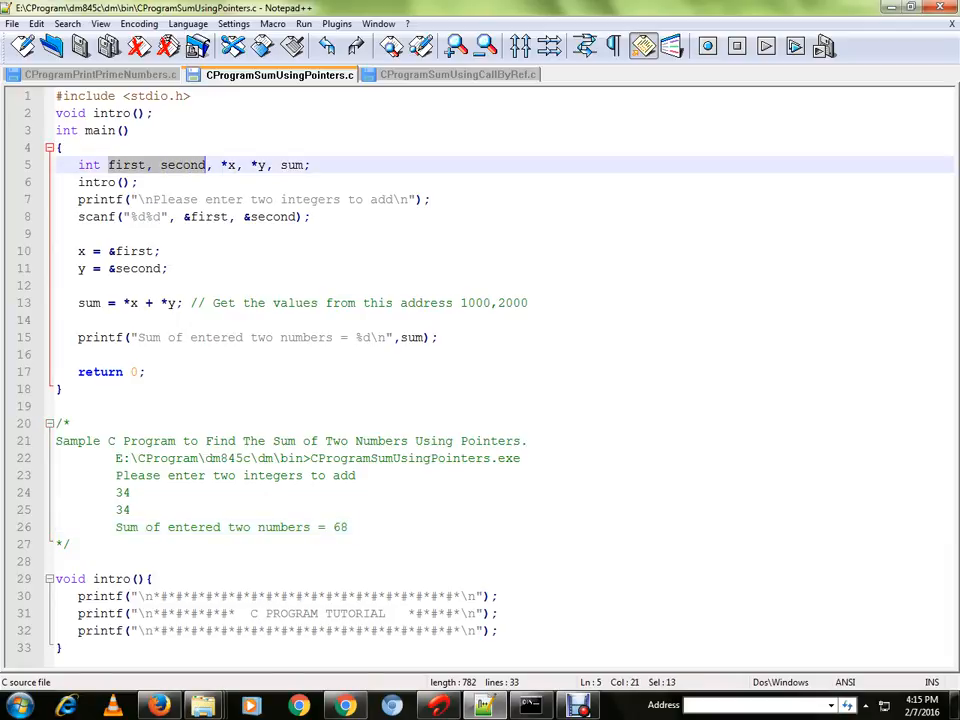
Step: Walk through the variables, the scanf addresses and the *x + *y sum expression
double_click(126, 164)
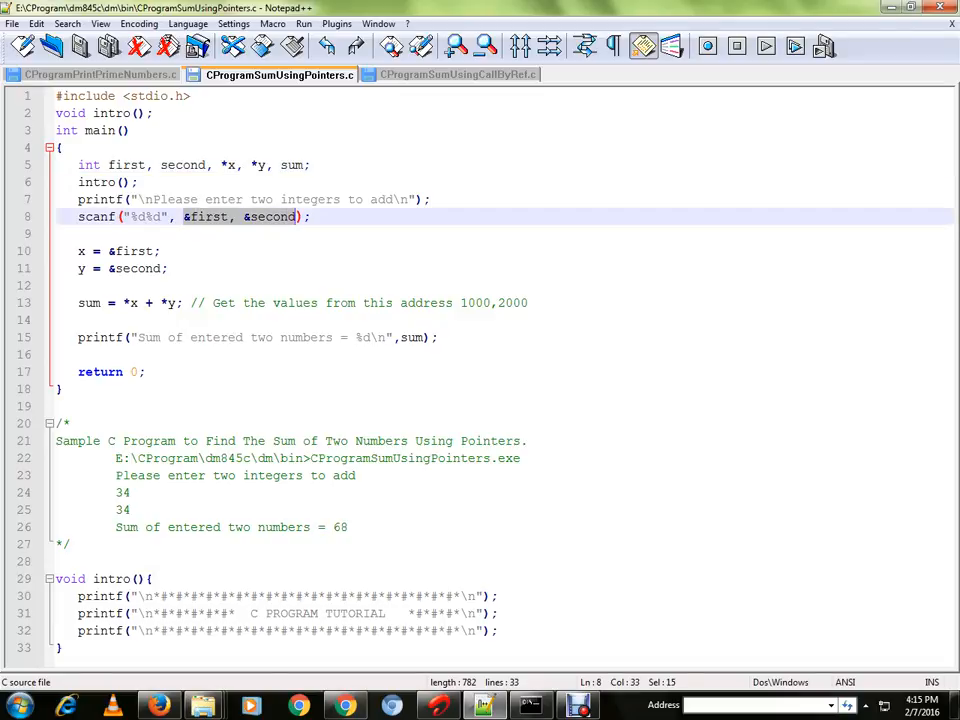
click(82, 252)
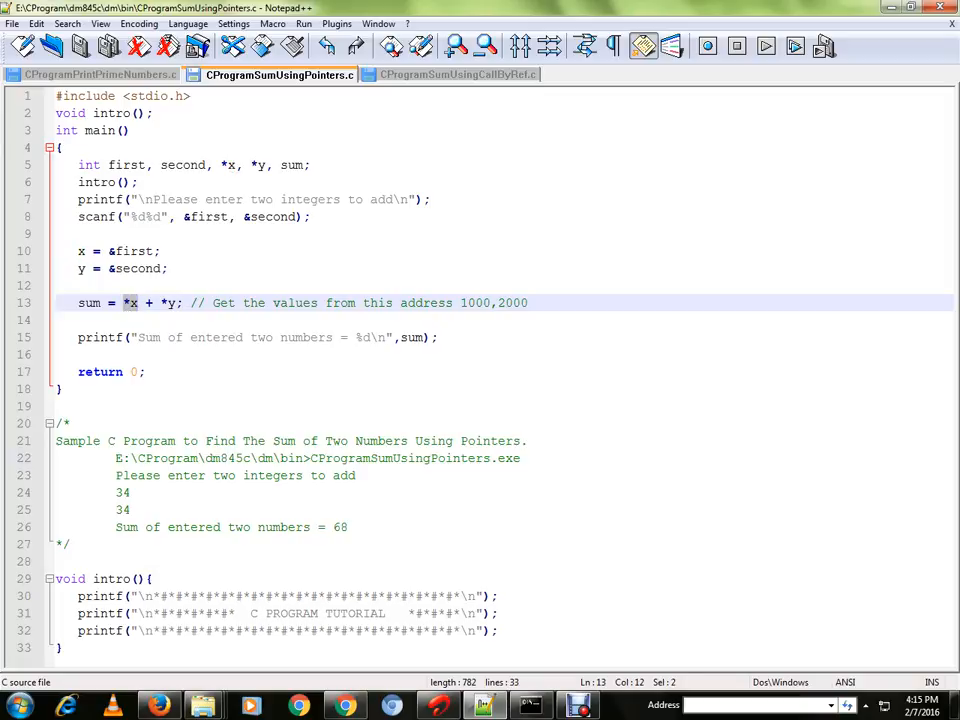
click(138, 304)
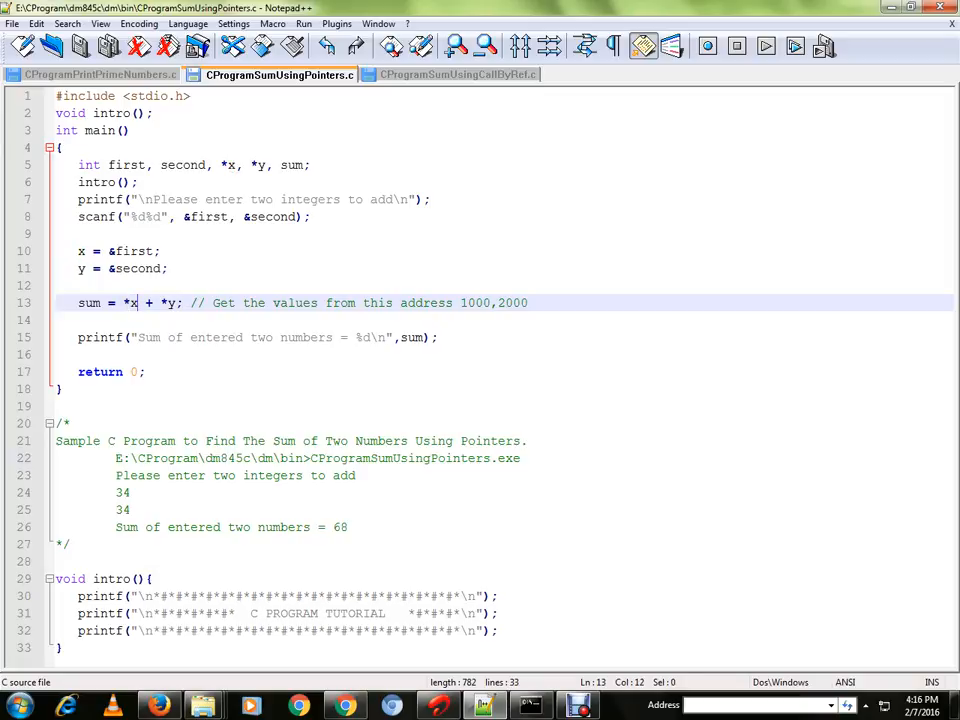
double_click(134, 302)
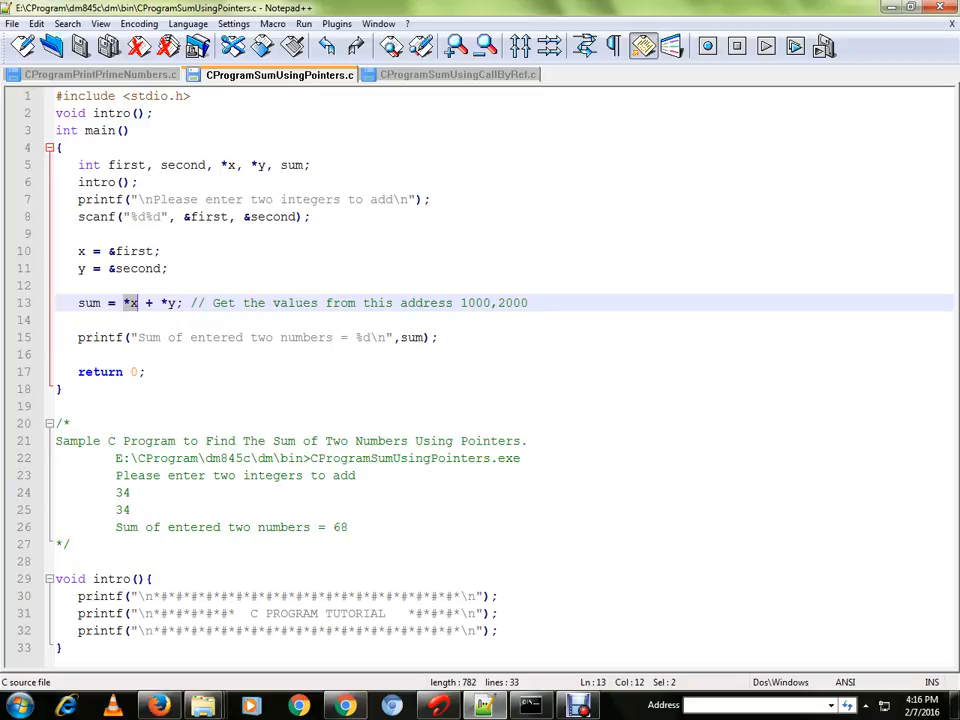
drag(124, 302, 176, 302)
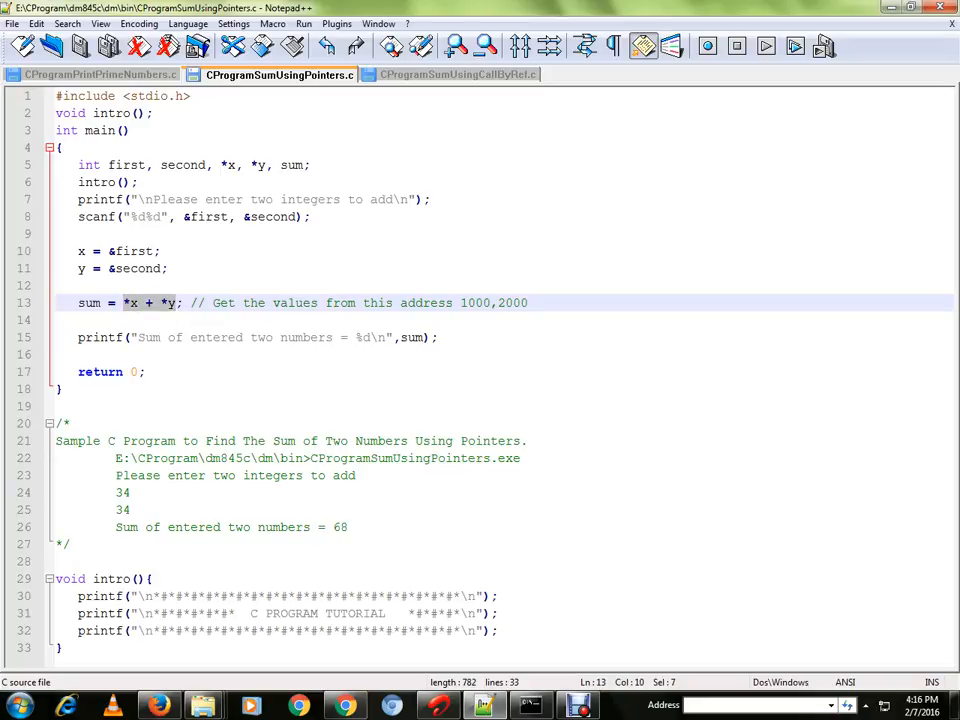
Step: Annotate the line 13 comment so it reads 1000[34],2000[24] with each address's value
click(492, 302)
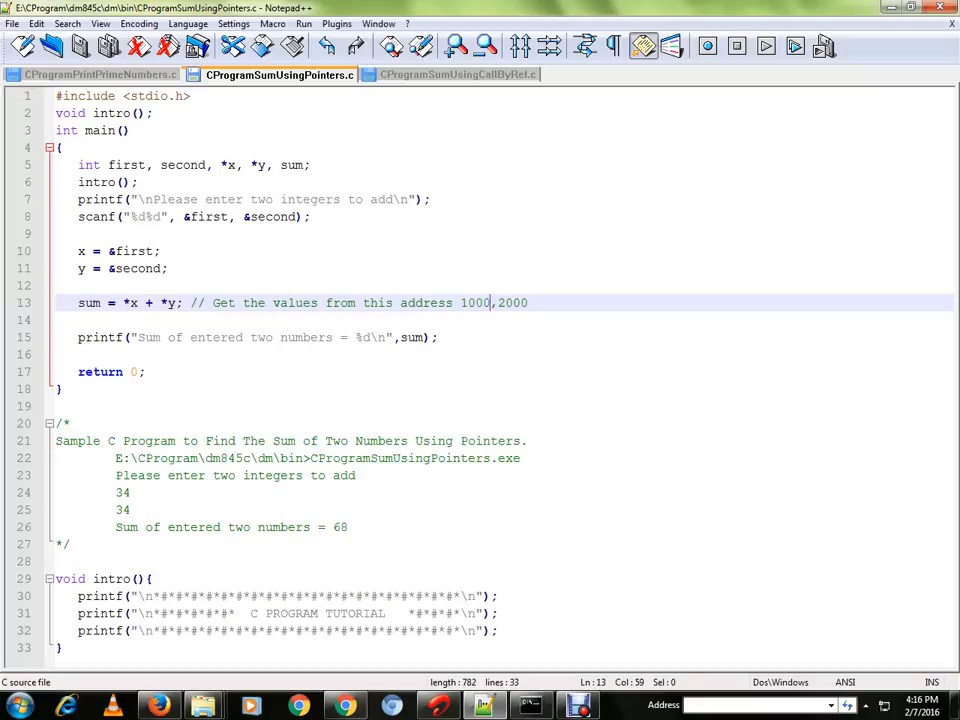
text([])
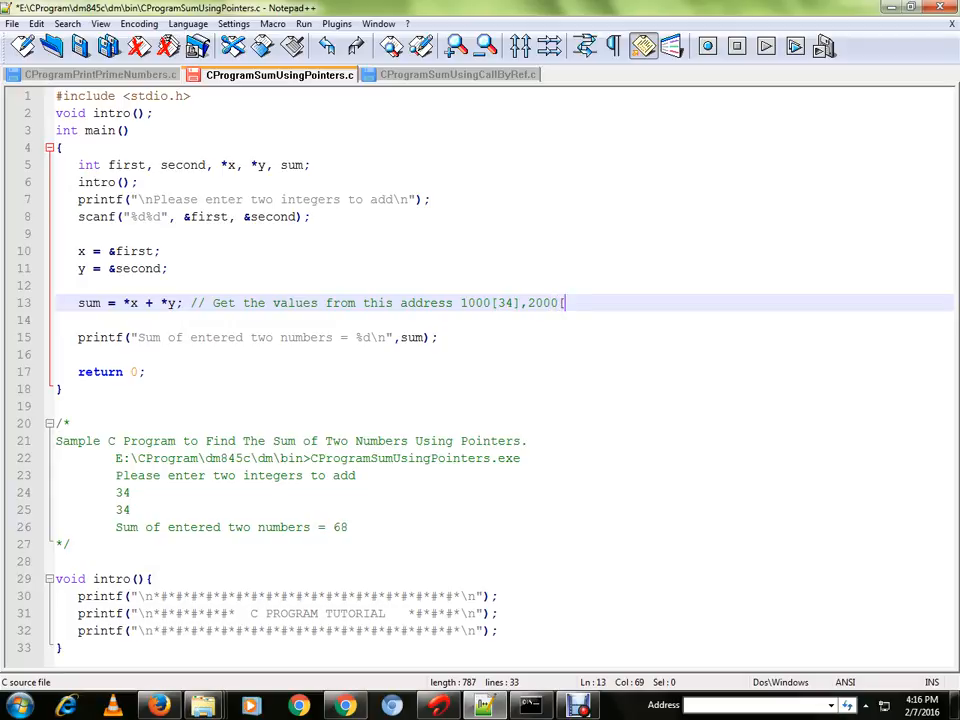
text([34])
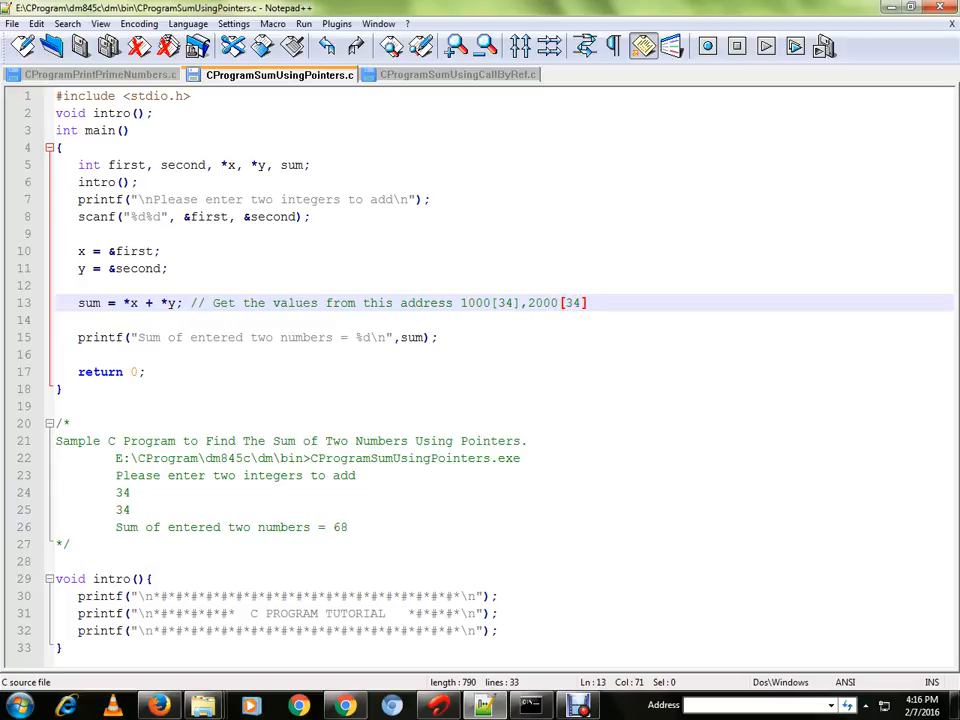
double_click(508, 304)
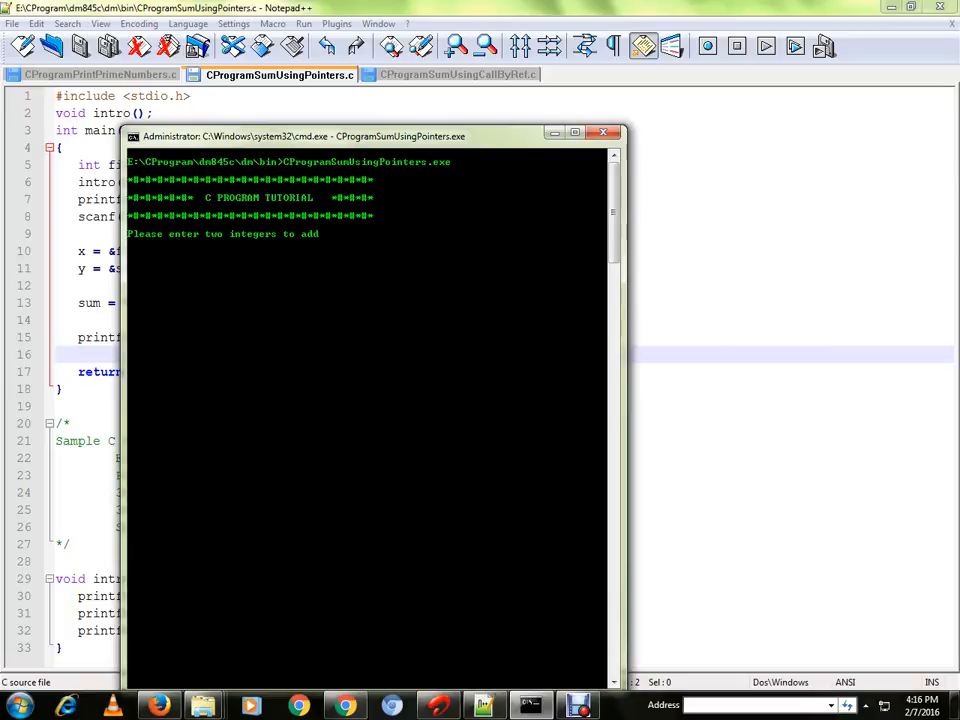
Step: Enter the integers 56 and 33 so the program prints their sum and restarts
text(56)
text(44)
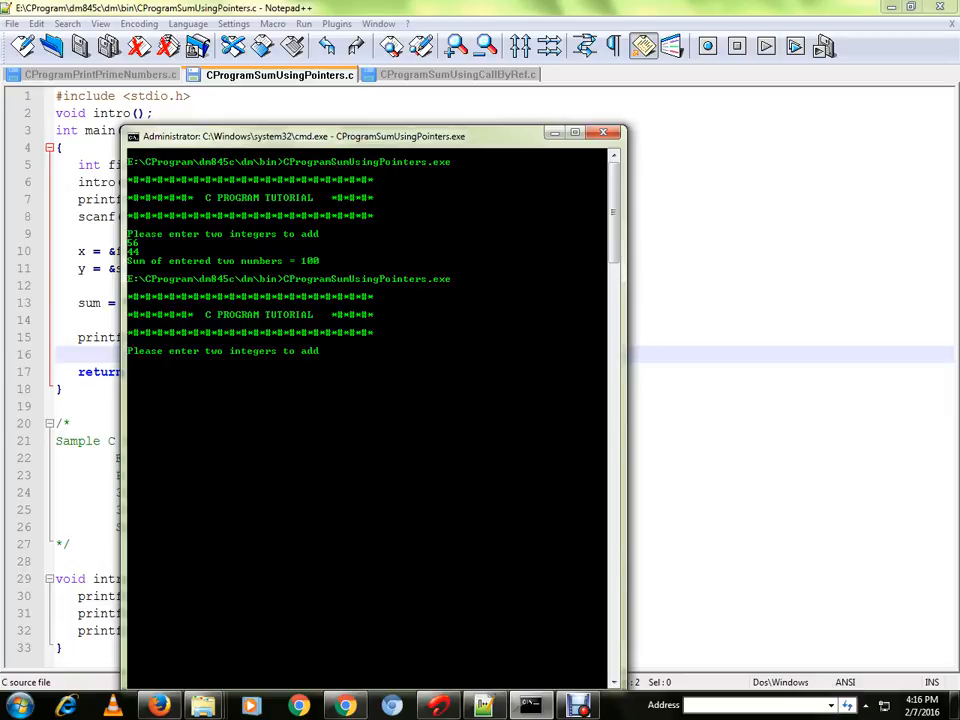
text(33)
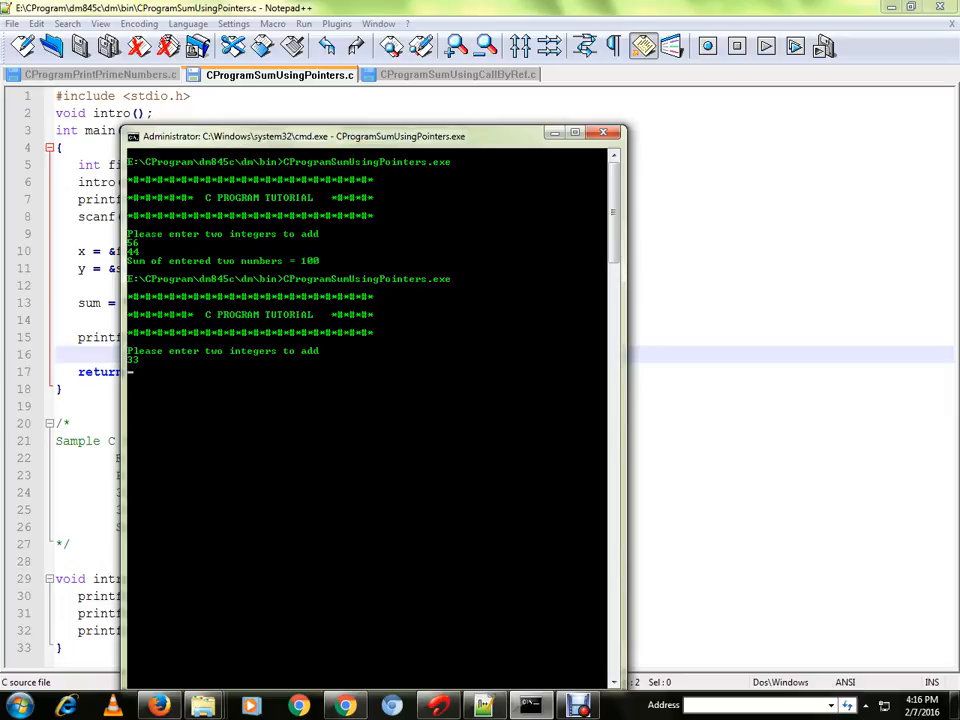